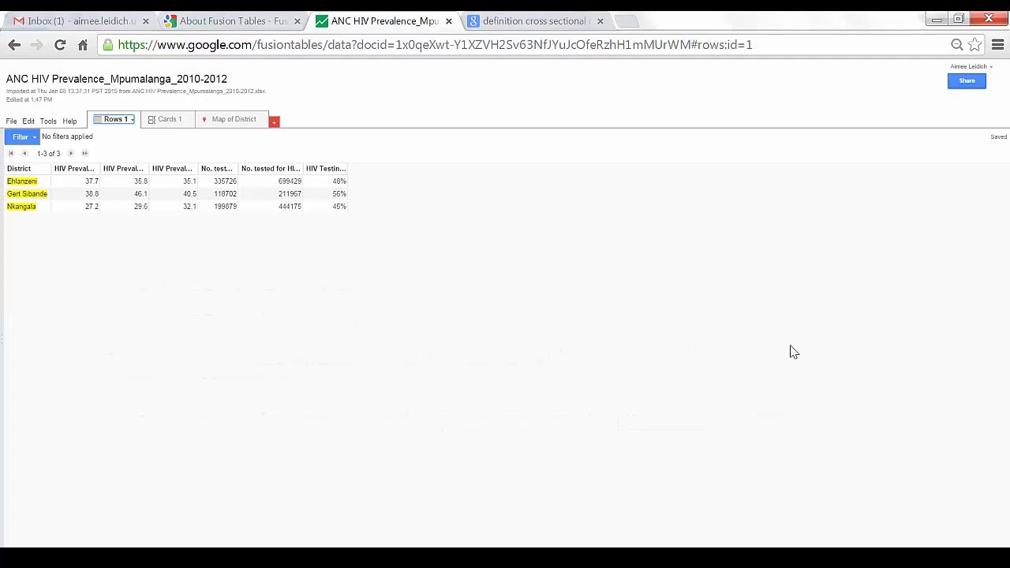
mouse_move(30, 255)
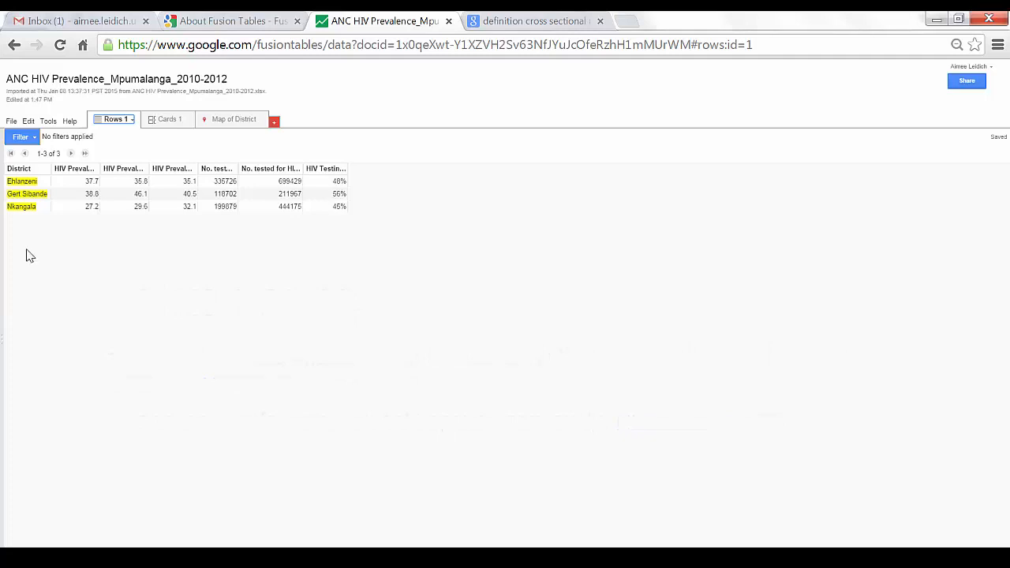
mouse_move(169, 122)
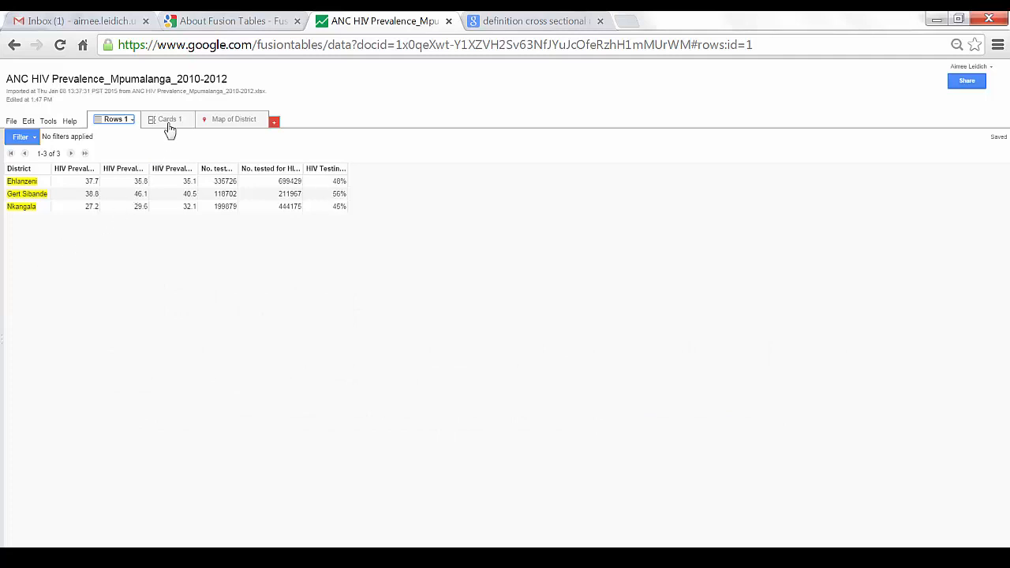
mouse_move(168, 119)
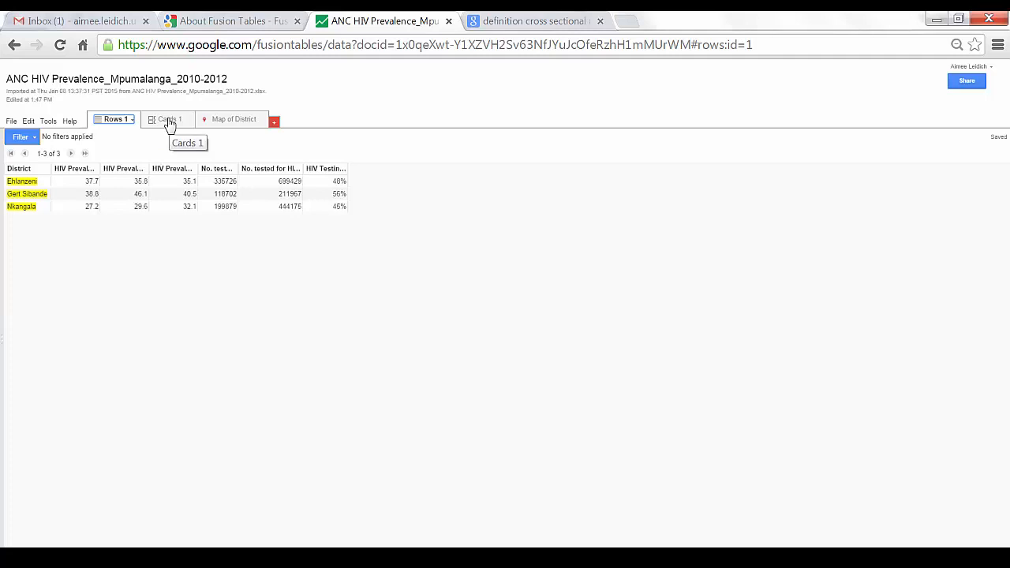
- Switch the HIV table to the Cards 1 view, showing one card per district
click(166, 119)
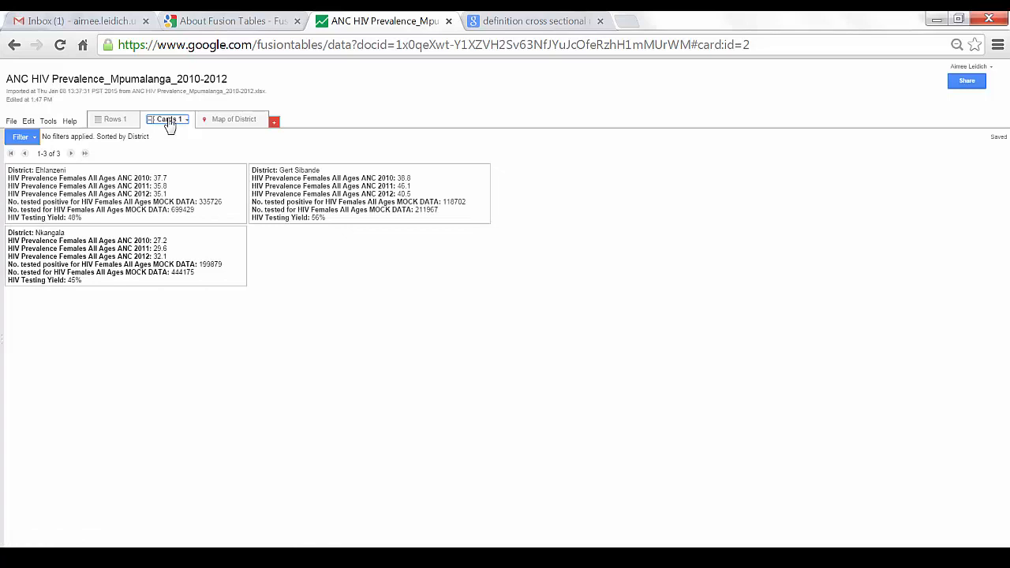
mouse_move(289, 214)
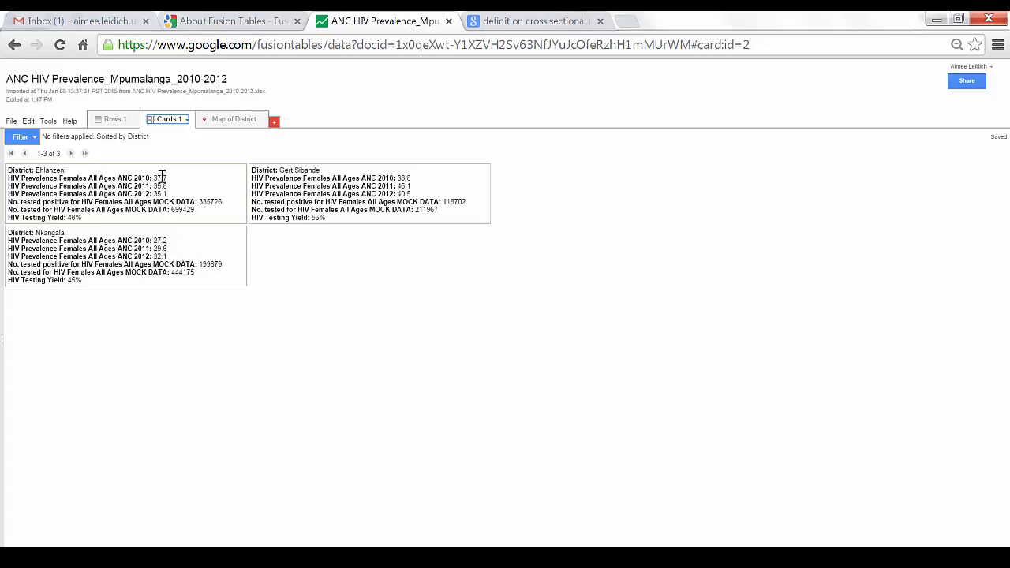
mouse_move(170, 195)
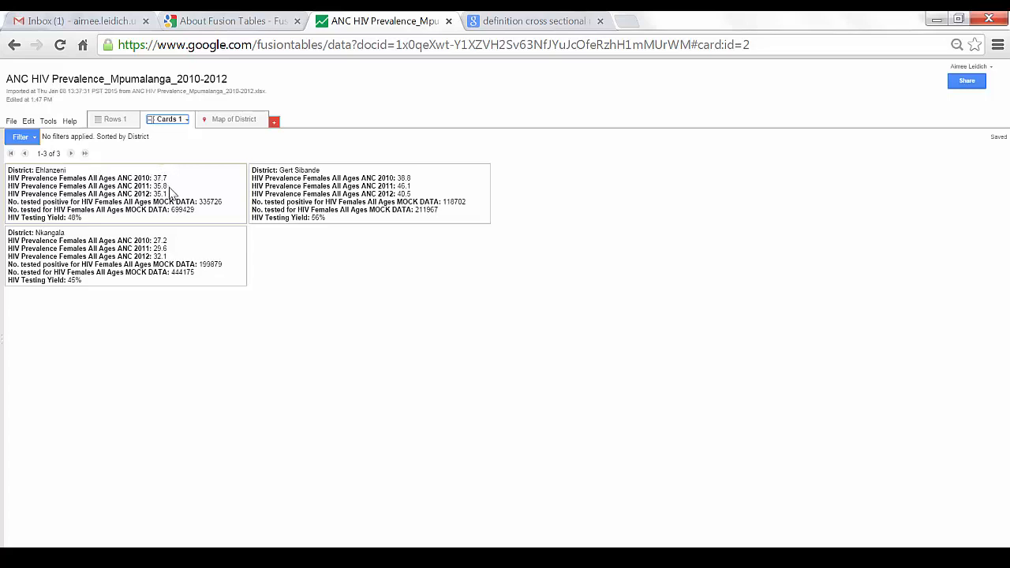
mouse_move(222, 199)
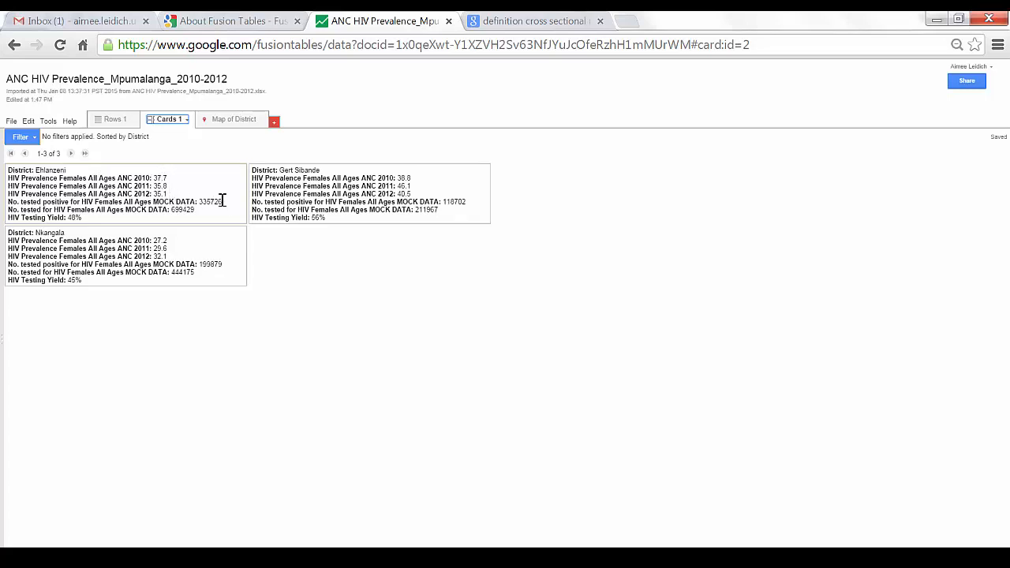
mouse_move(90, 221)
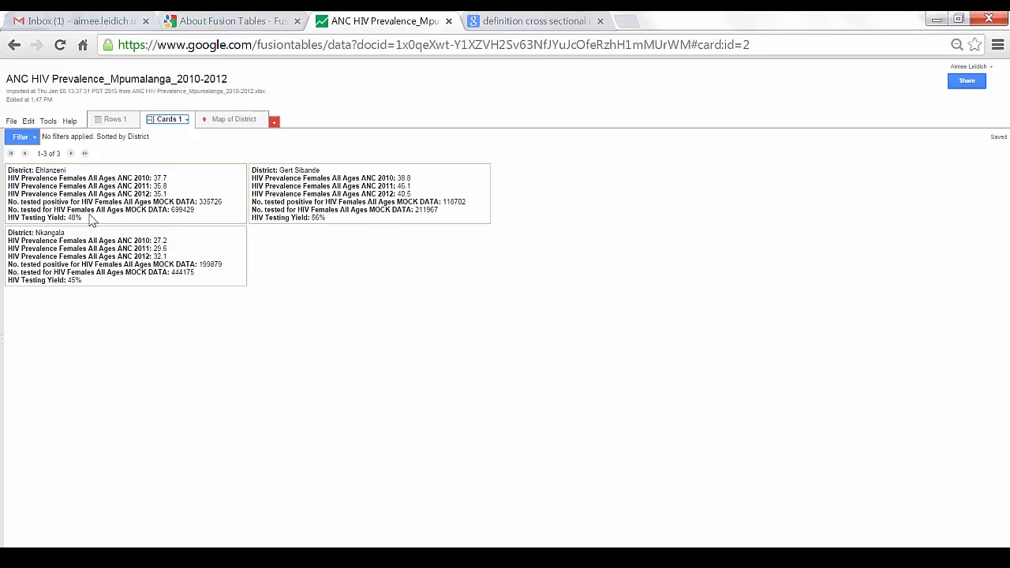
mouse_move(297, 271)
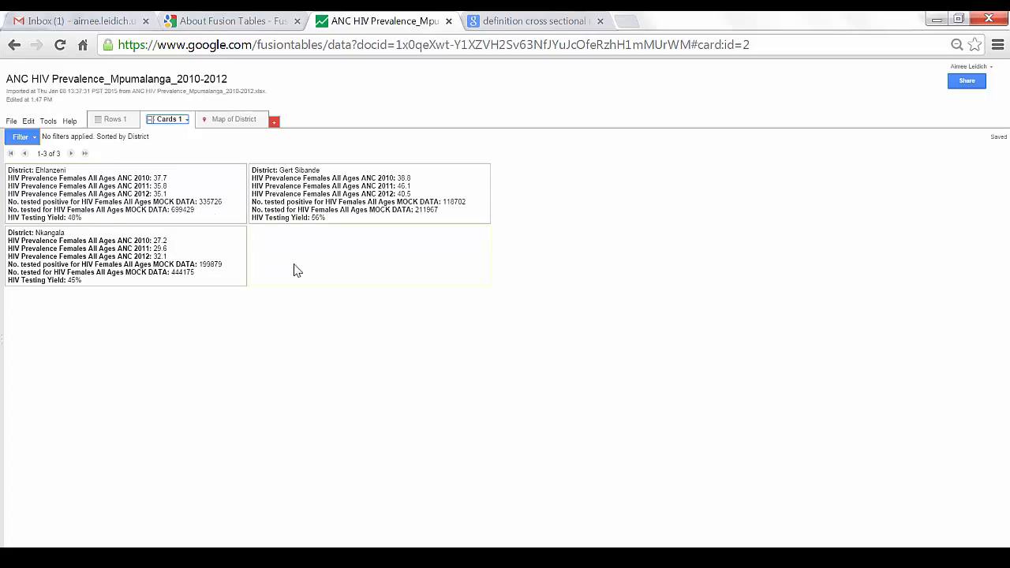
mouse_move(278, 312)
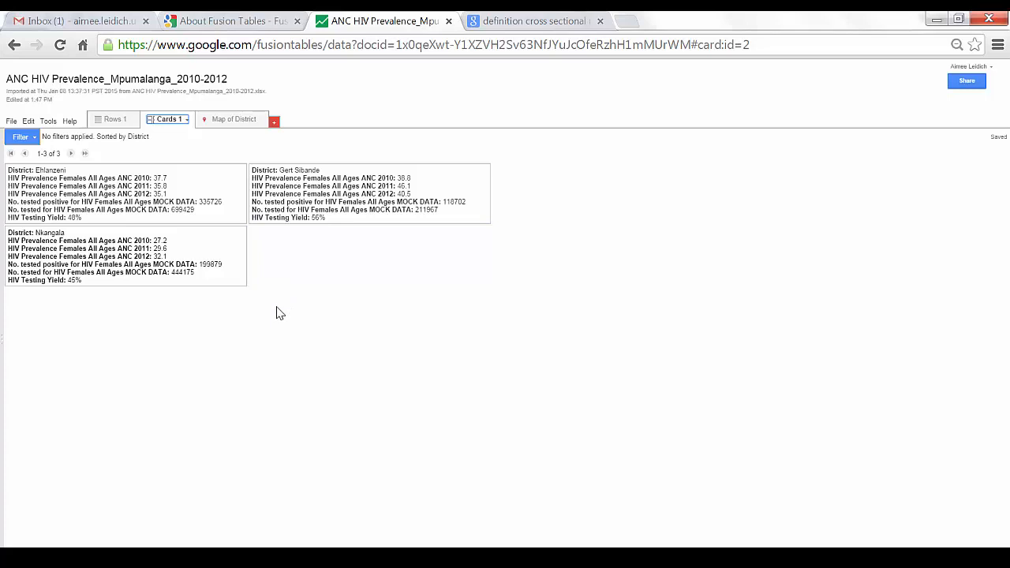
mouse_move(181, 126)
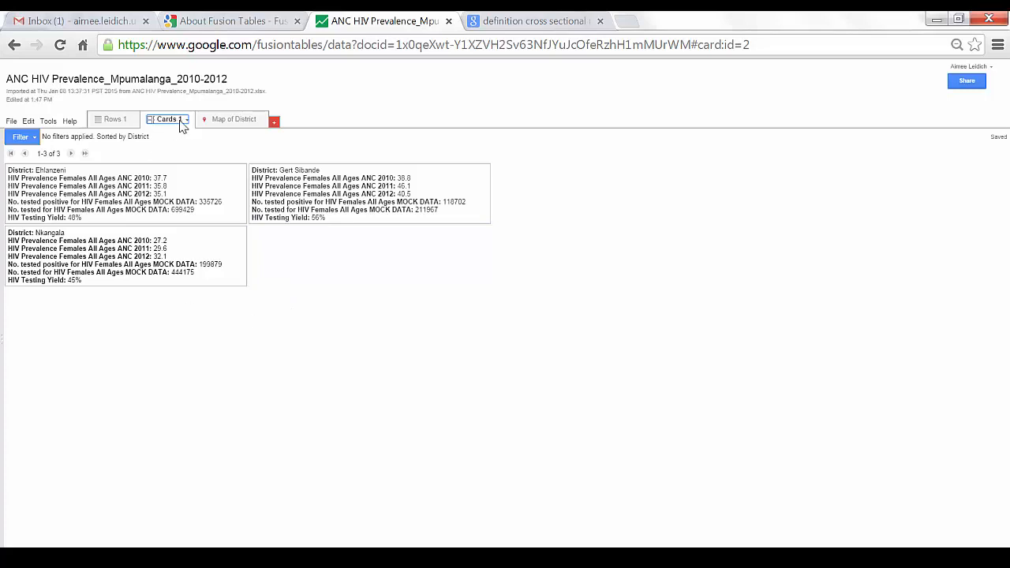
- Remove the 2010, 2011 and 2012 HIV Prevalence Females ANC fields from the card layout
click(167, 119)
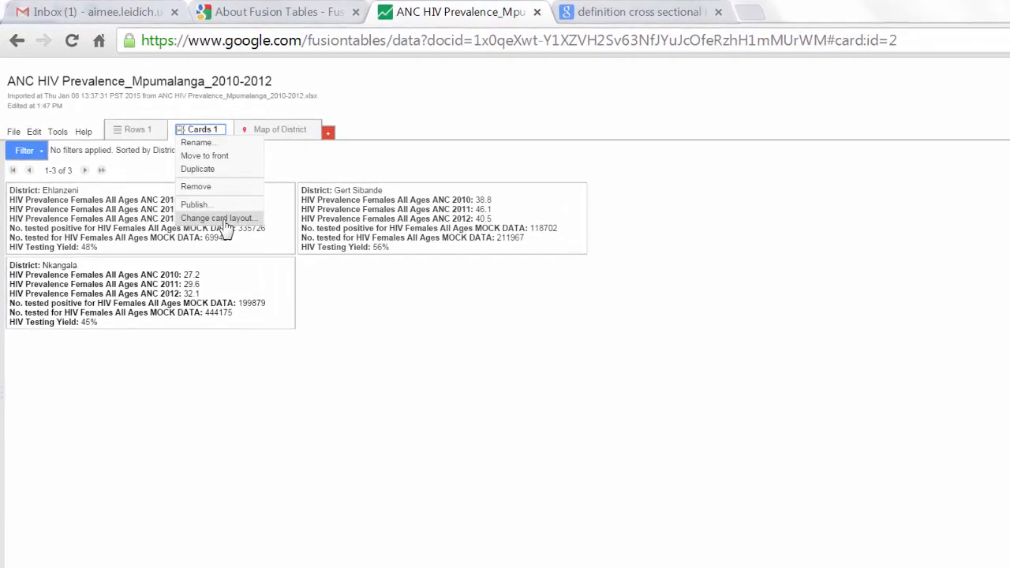
click(219, 218)
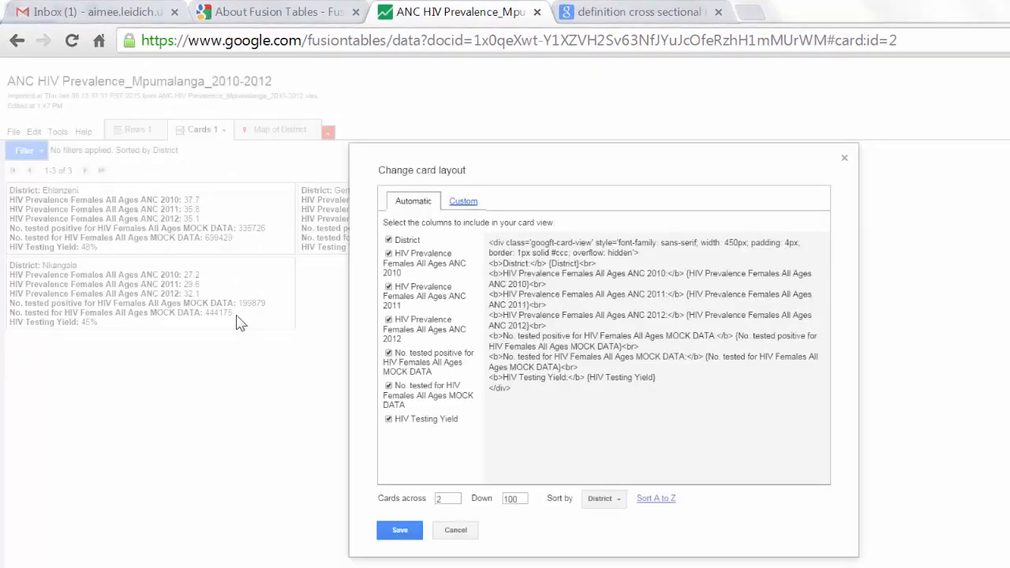
mouse_move(258, 433)
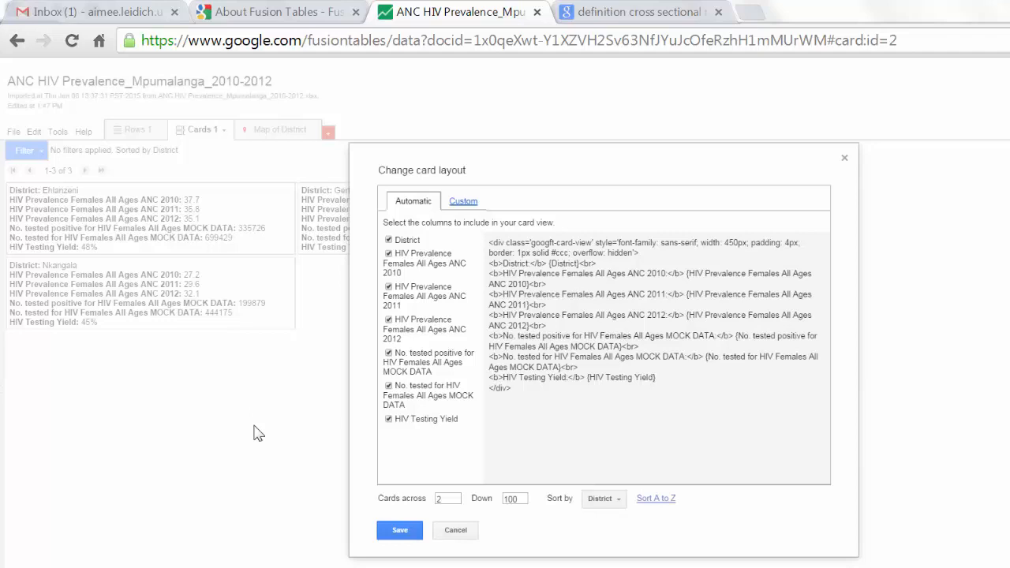
mouse_move(413, 318)
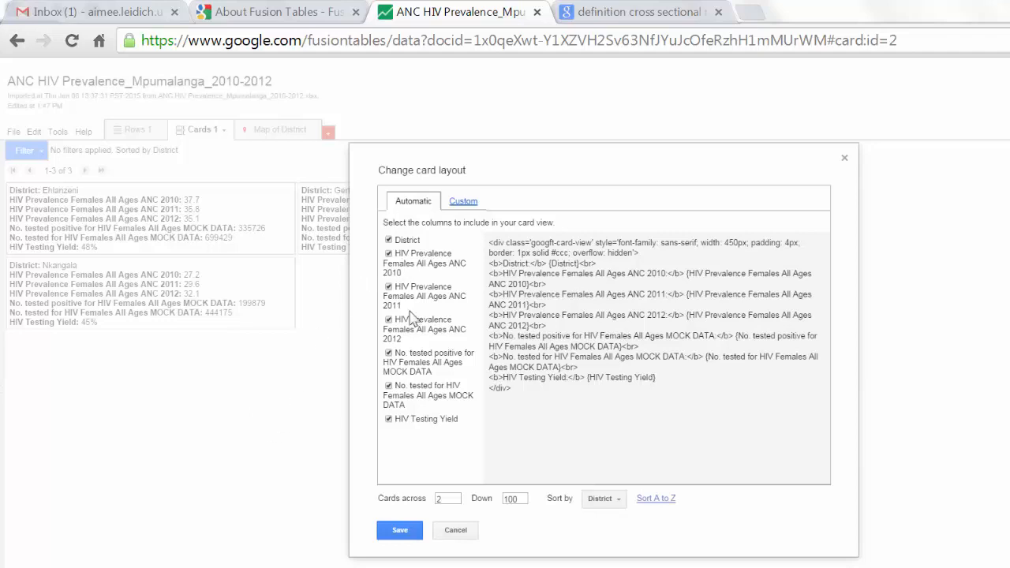
mouse_move(410, 426)
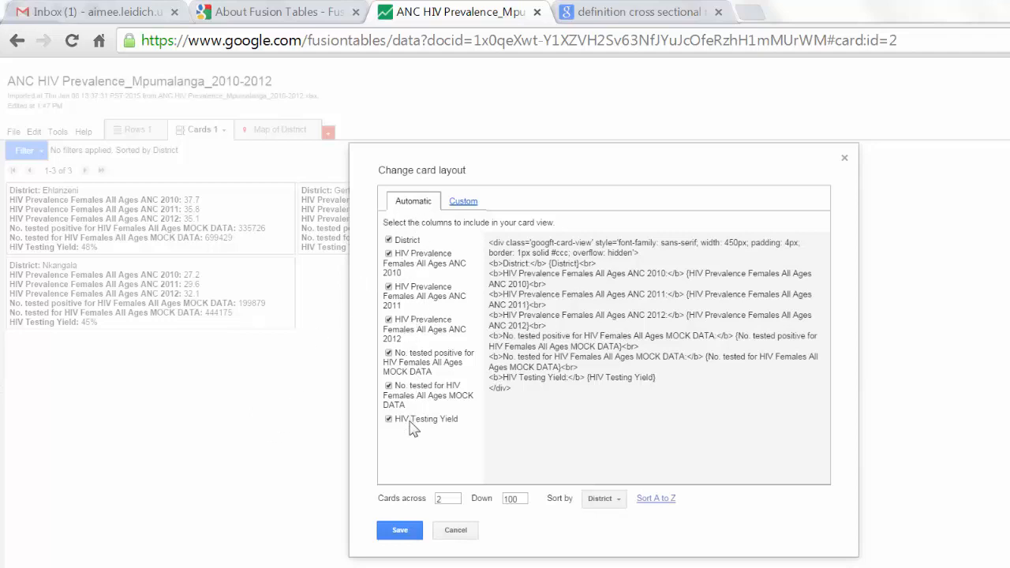
mouse_move(413, 437)
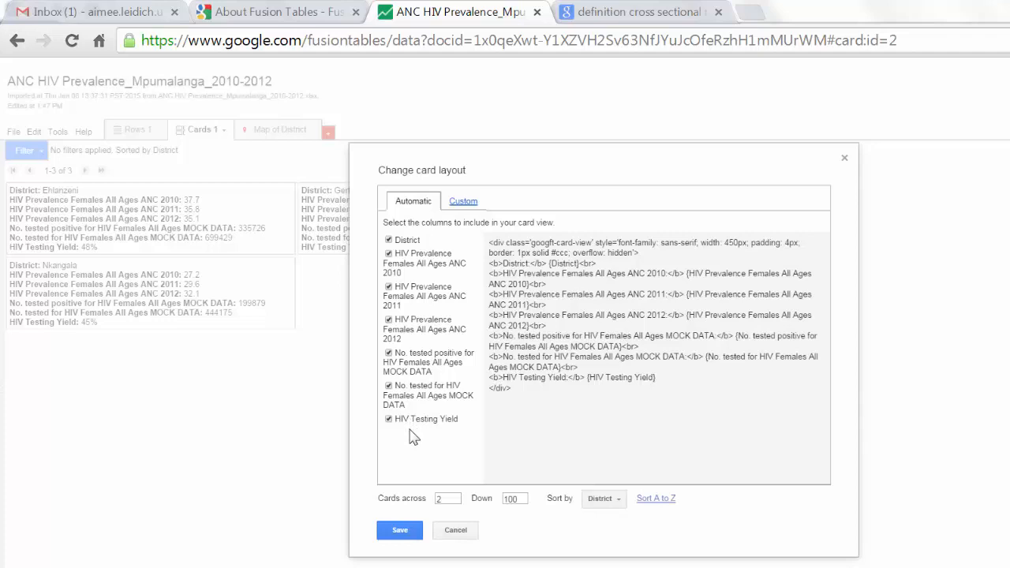
mouse_move(427, 388)
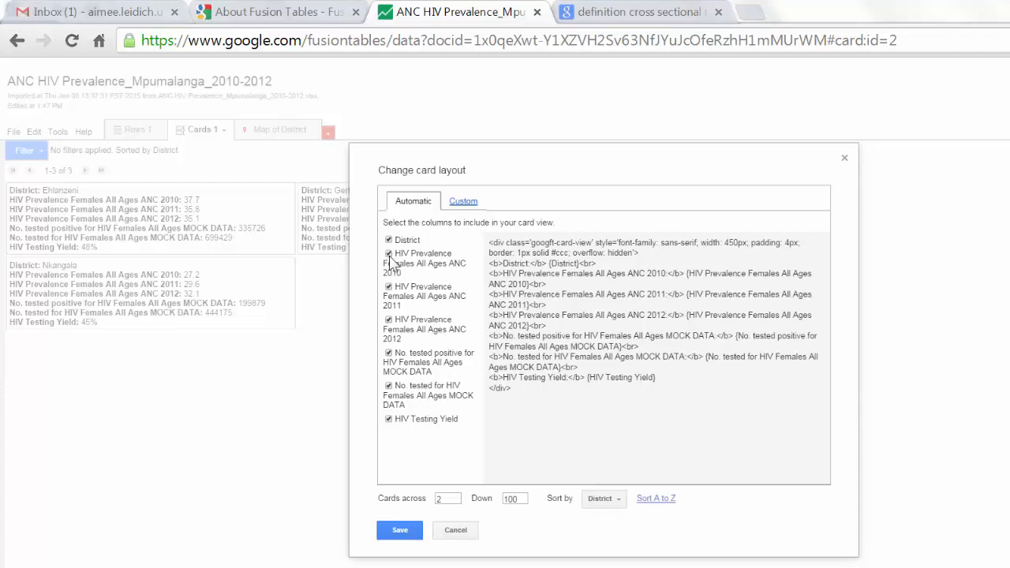
click(388, 253)
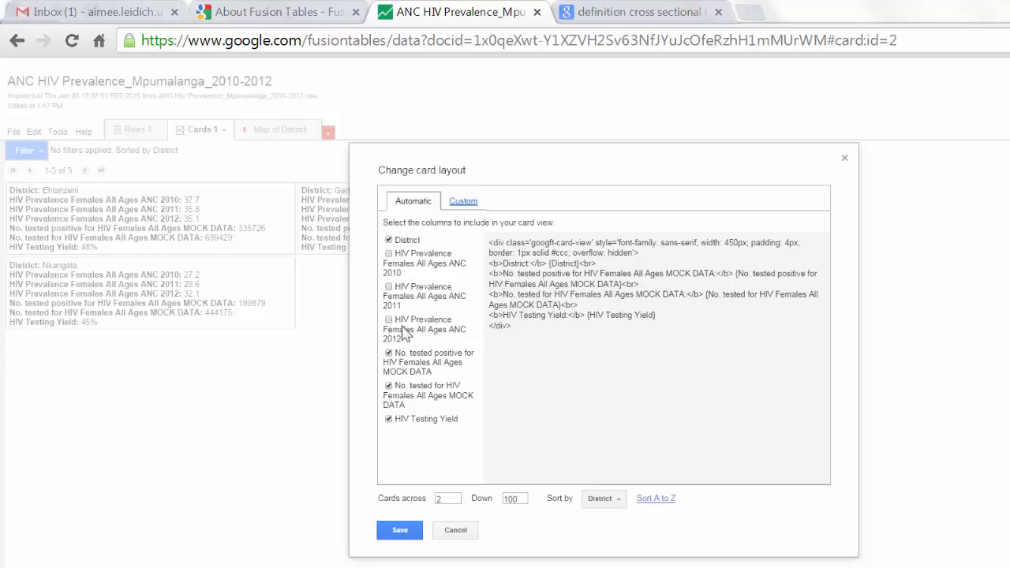
mouse_move(415, 497)
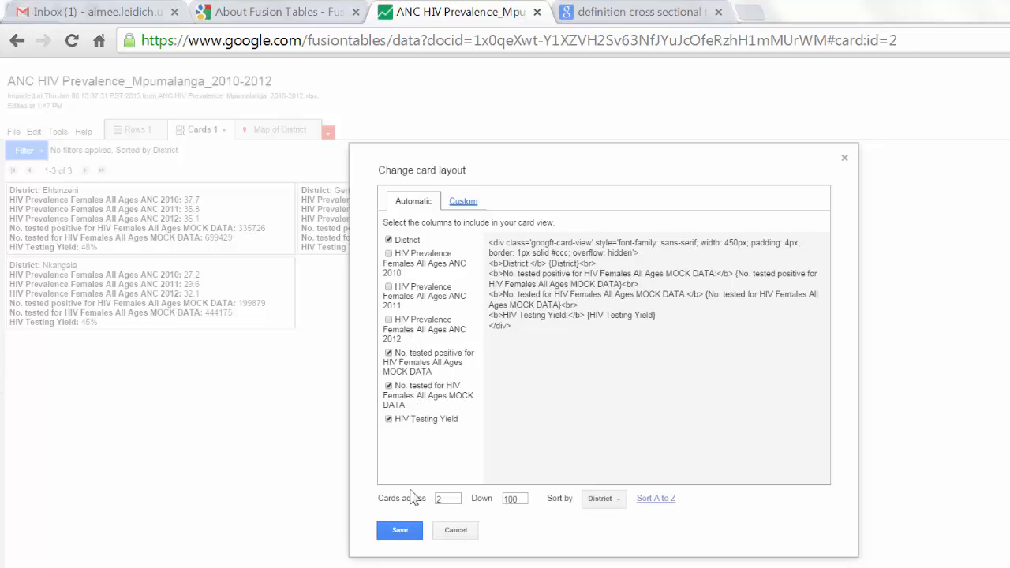
click(399, 529)
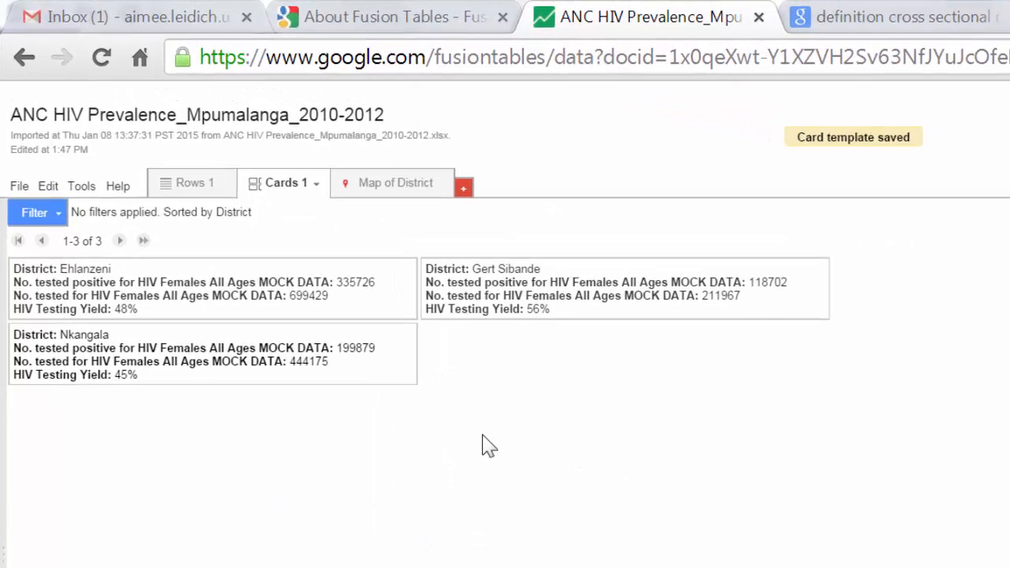
mouse_move(638, 418)
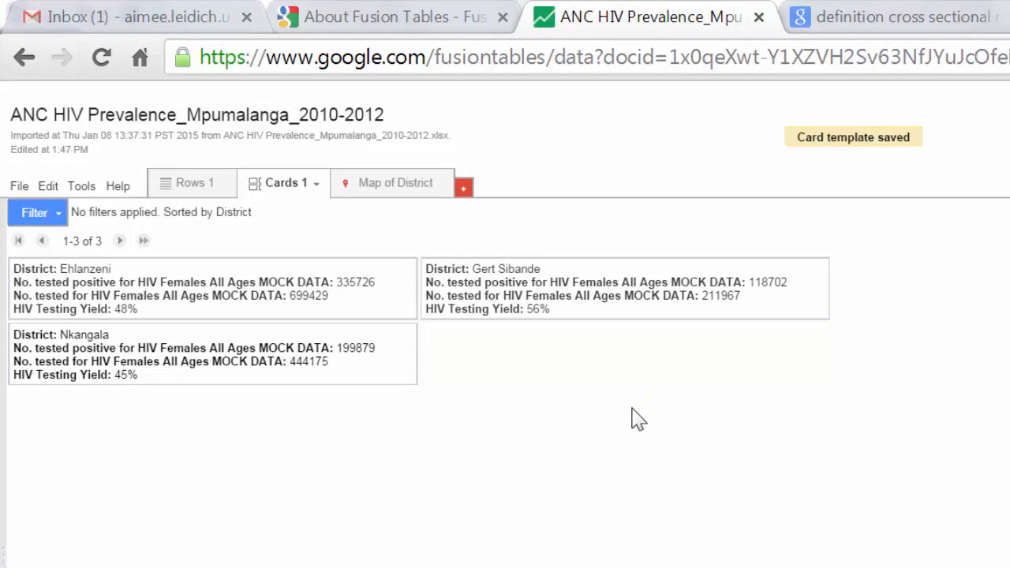
mouse_move(683, 453)
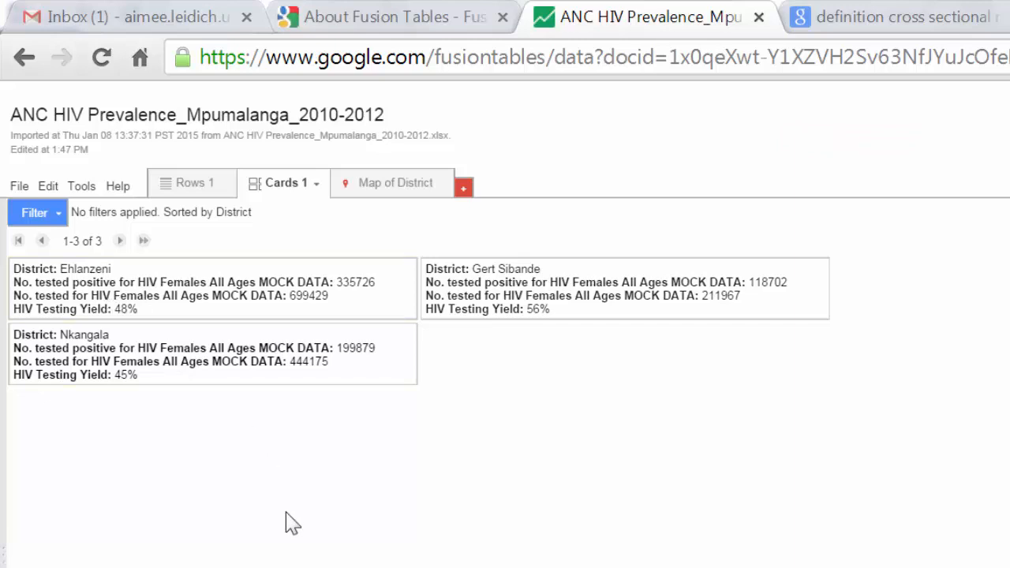
mouse_move(314, 386)
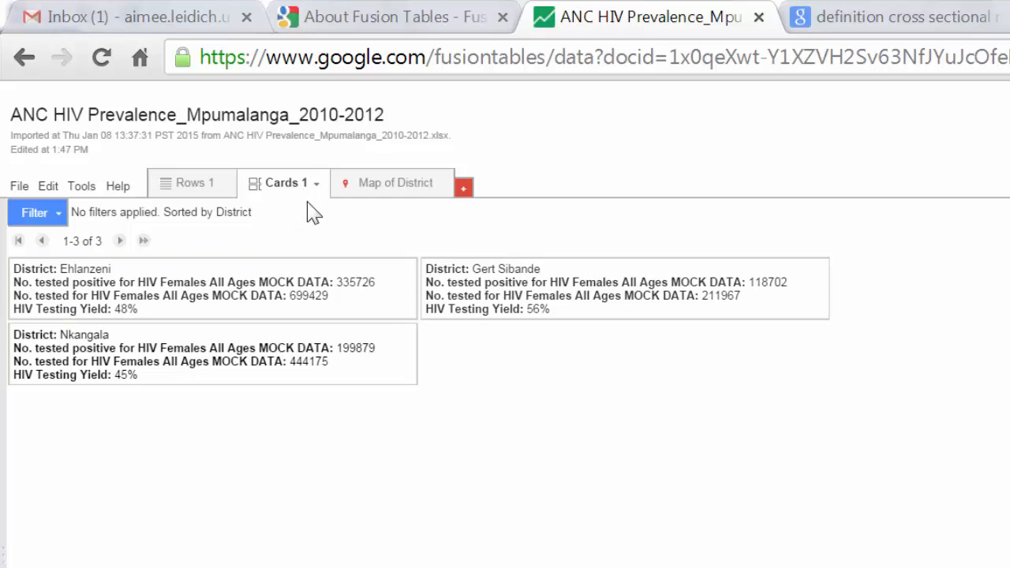
mouse_move(122, 315)
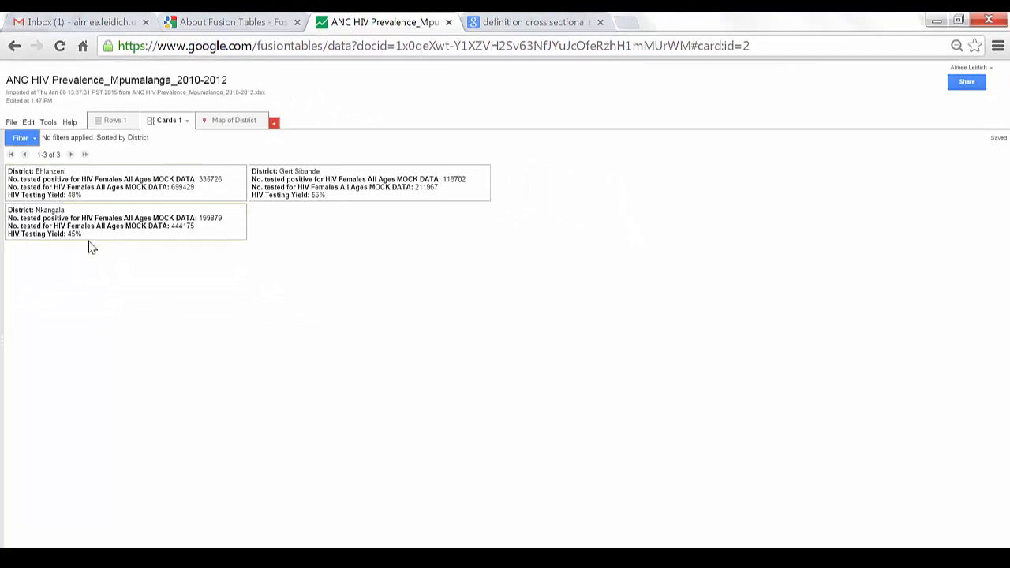
- Sort the cards by HIV Testing Yield, A to Z, and save the layout
click(166, 120)
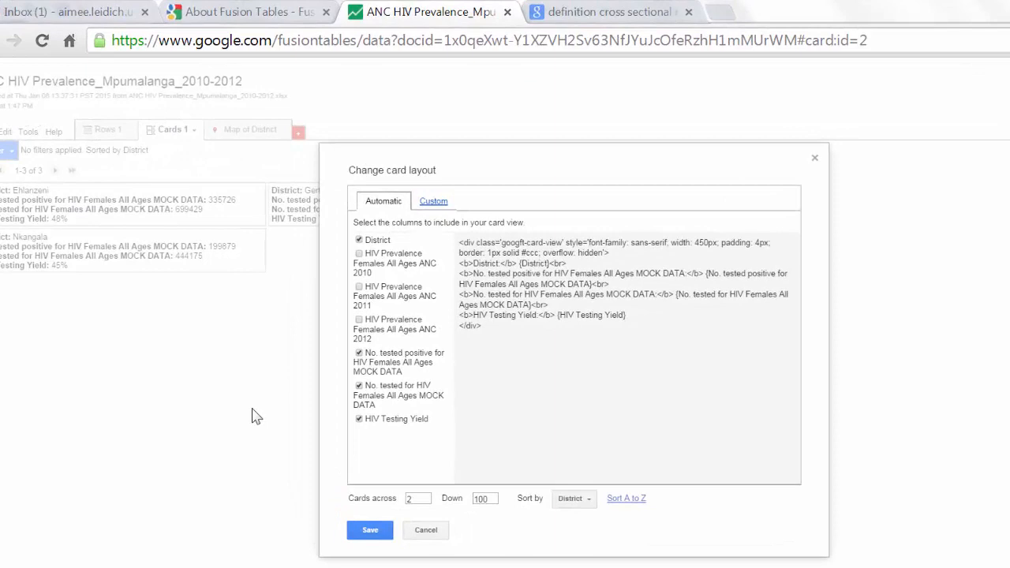
click(573, 498)
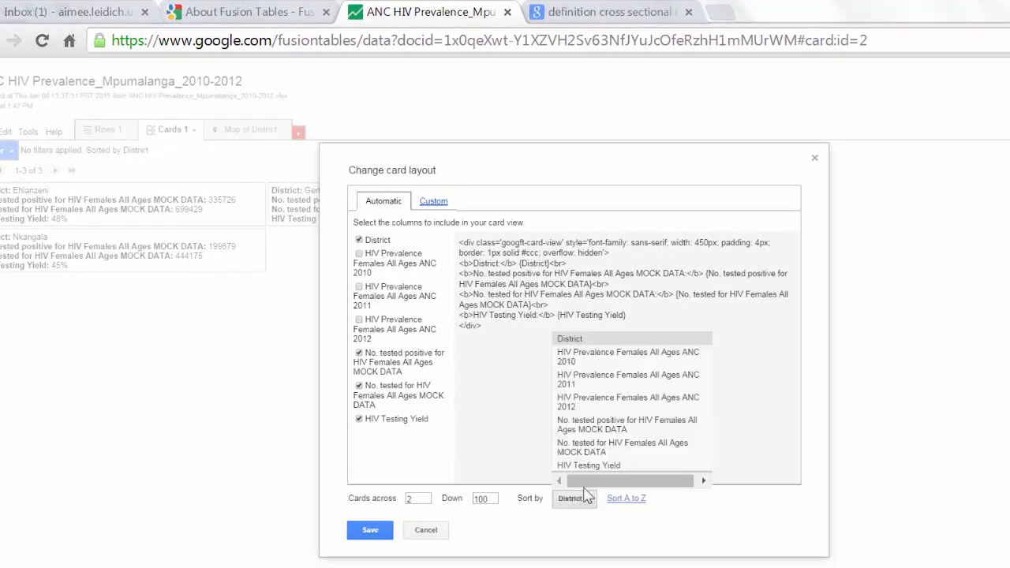
click(588, 464)
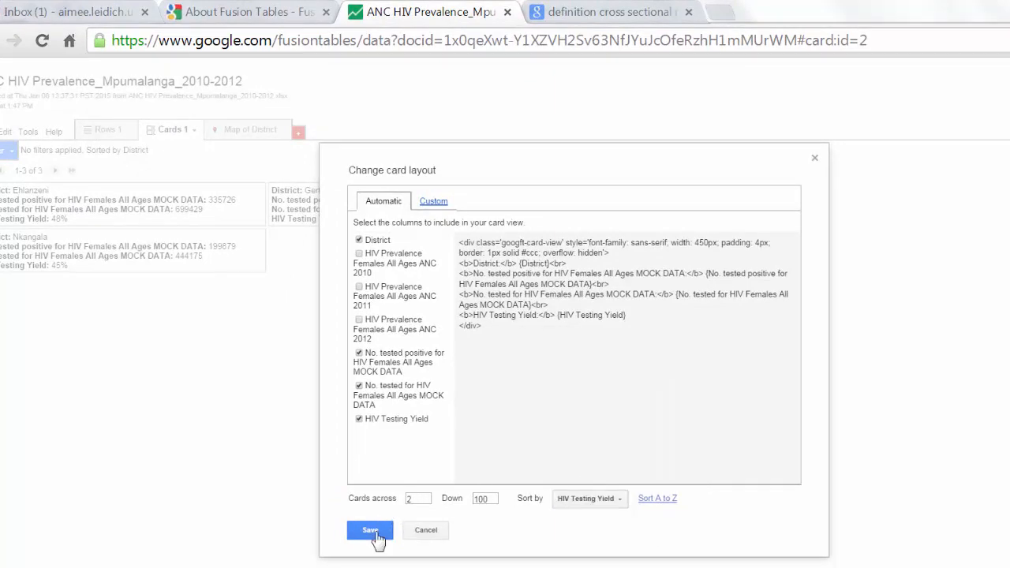
click(369, 529)
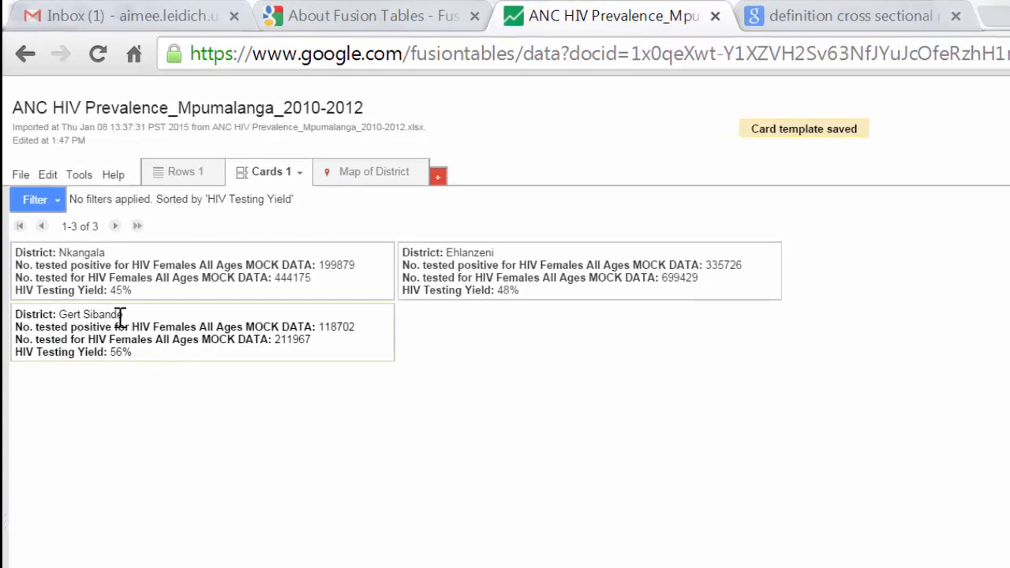
mouse_move(119, 289)
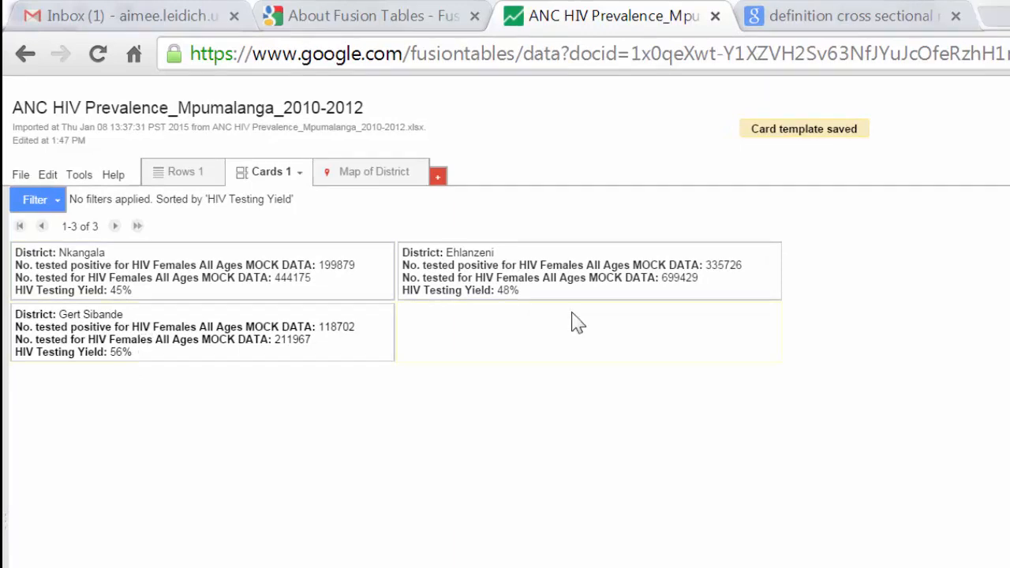
mouse_move(110, 355)
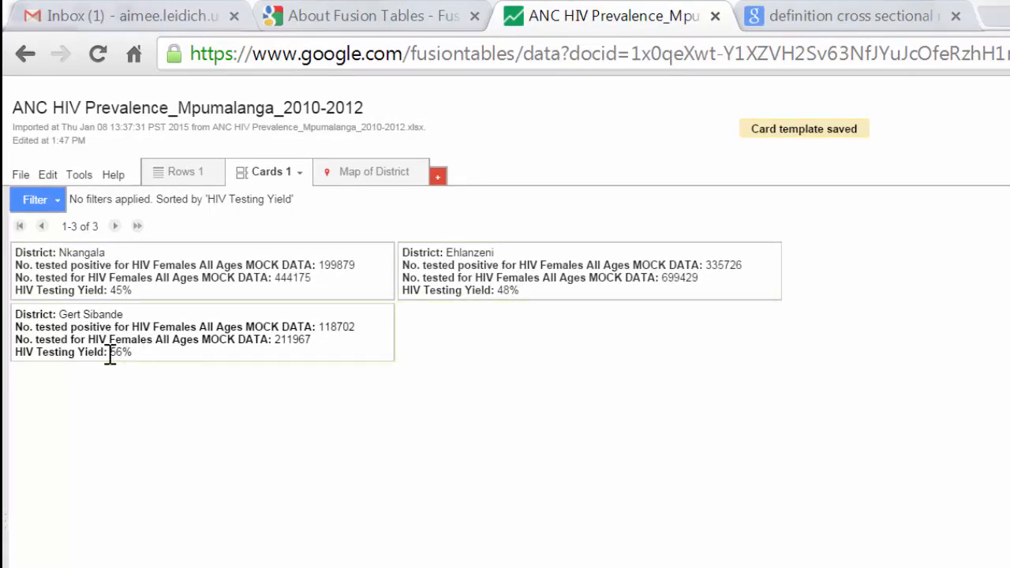
mouse_move(185, 450)
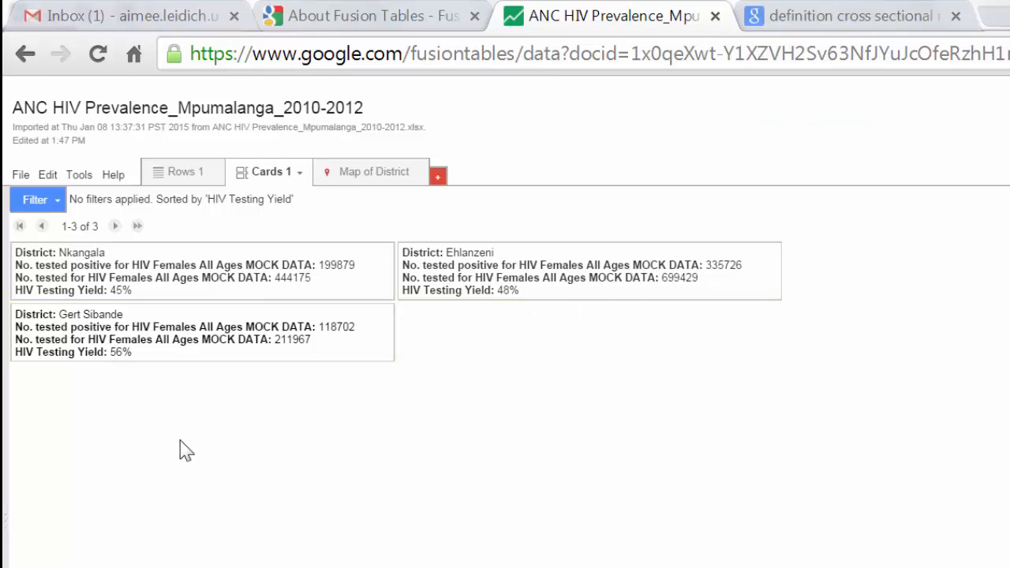